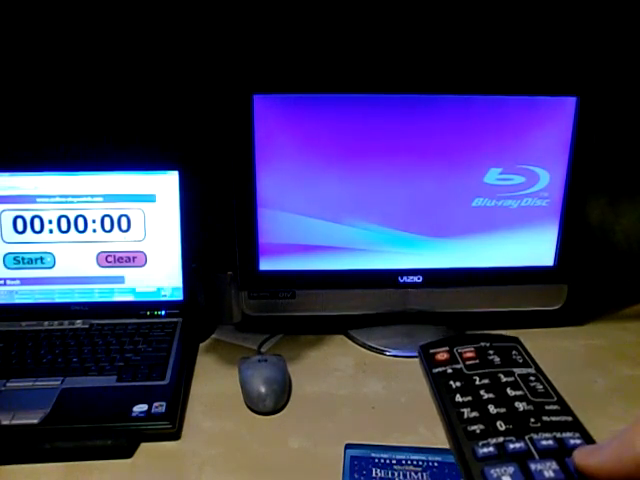
- Time two earlier disc loads on the online stopwatch, stopping at the preview and intro
click(30, 259)
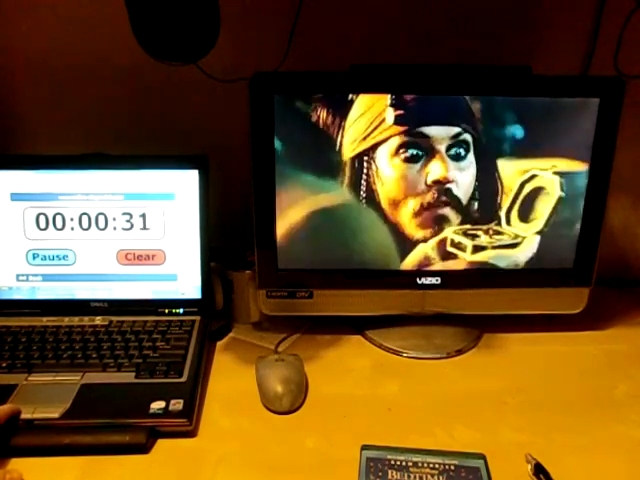
click(49, 257)
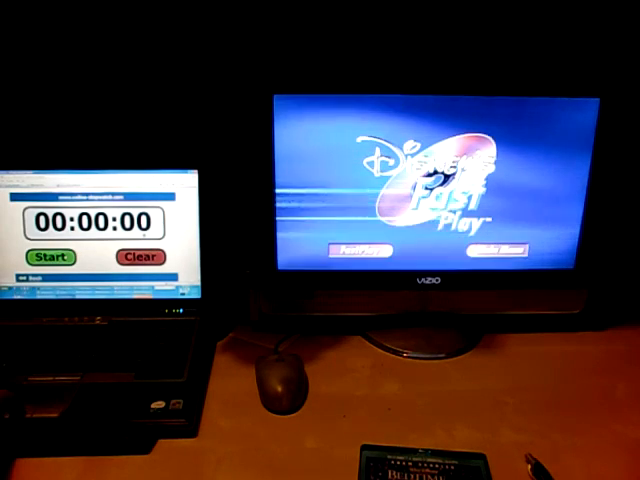
click(51, 258)
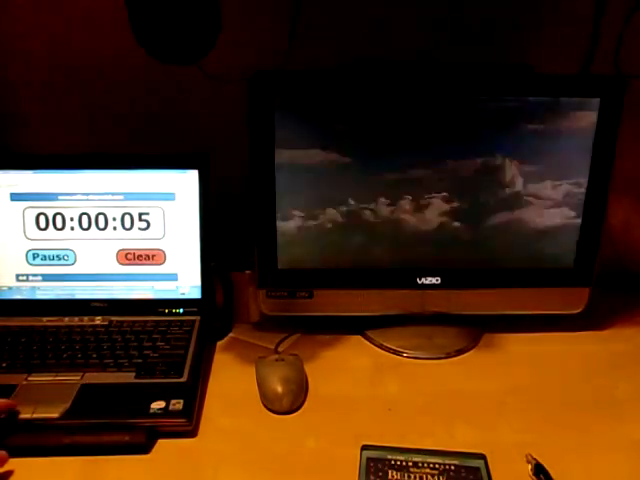
click(48, 258)
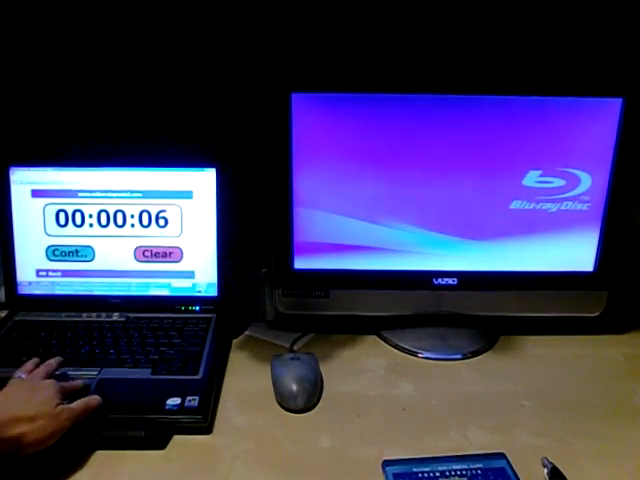
- Stop the stopwatch at 00:01:11 for the second Blu-ray load, then clear it to 00:00:00
click(155, 255)
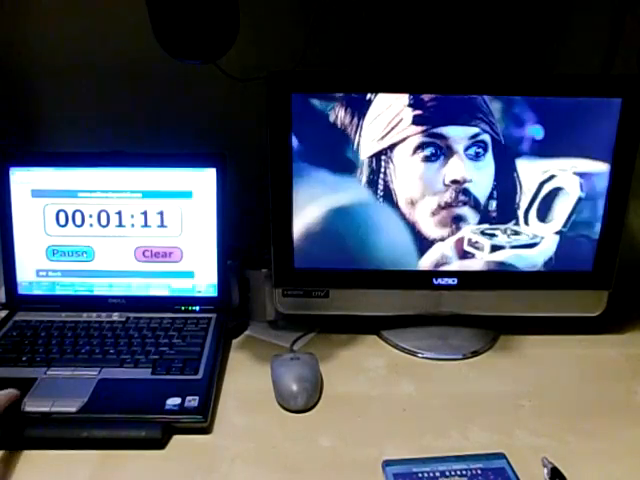
click(67, 256)
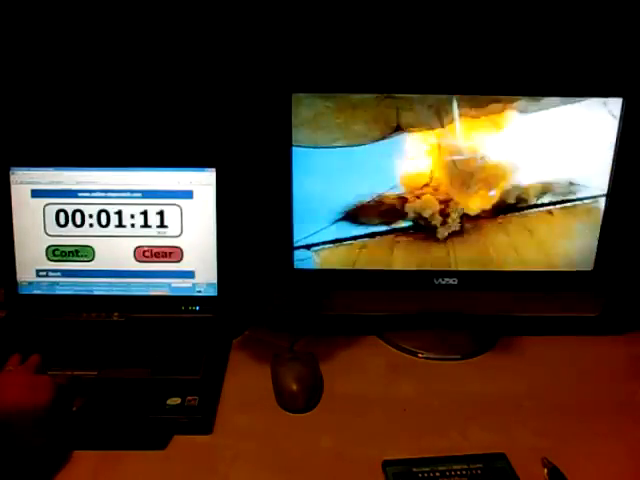
click(155, 256)
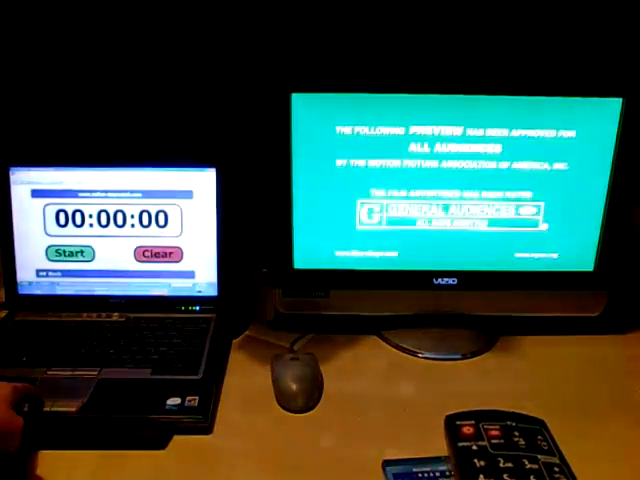
- Time the third disc load from zero until the menu appears, stopping at 00:01:03
click(68, 254)
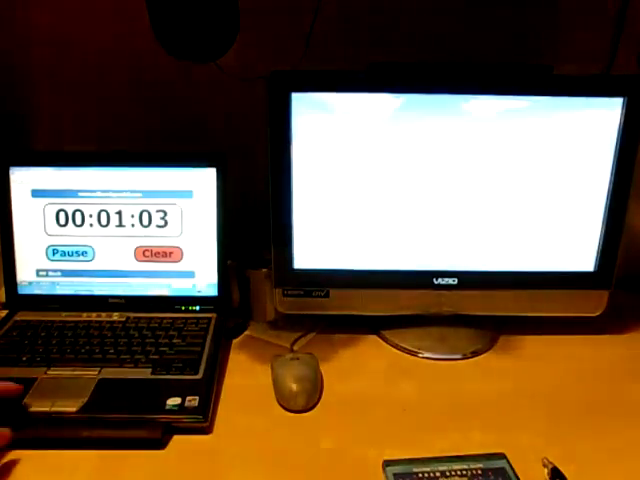
click(69, 253)
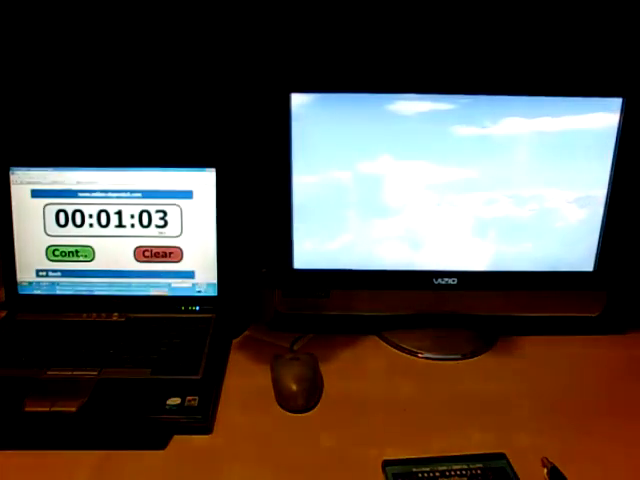